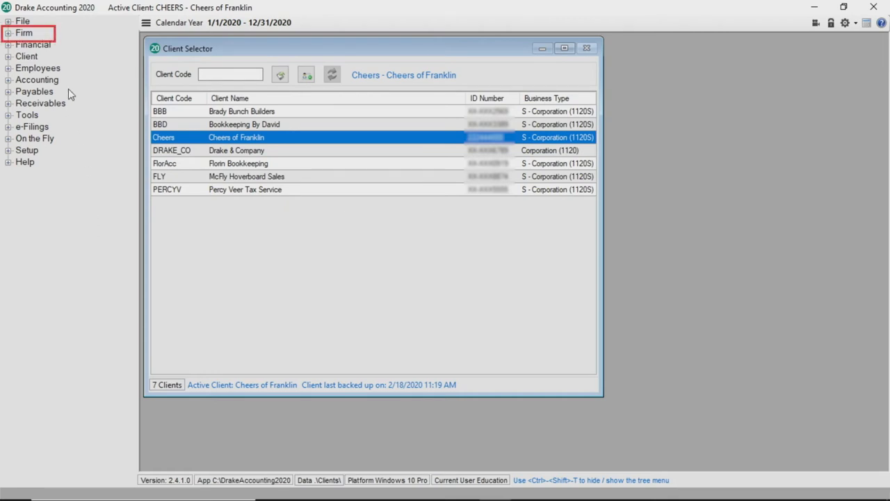
# Expand the Firm menu to reveal Direct Deposit Setup and other firm options
pyautogui.click(23, 32)
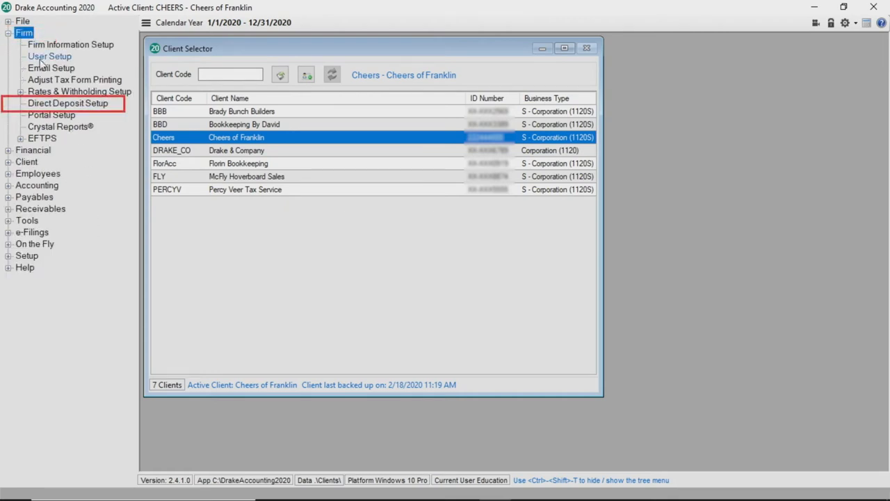
# Update the first-row Kotapay authentication card codes, keeping C first, and save the setup
pyautogui.click(68, 102)
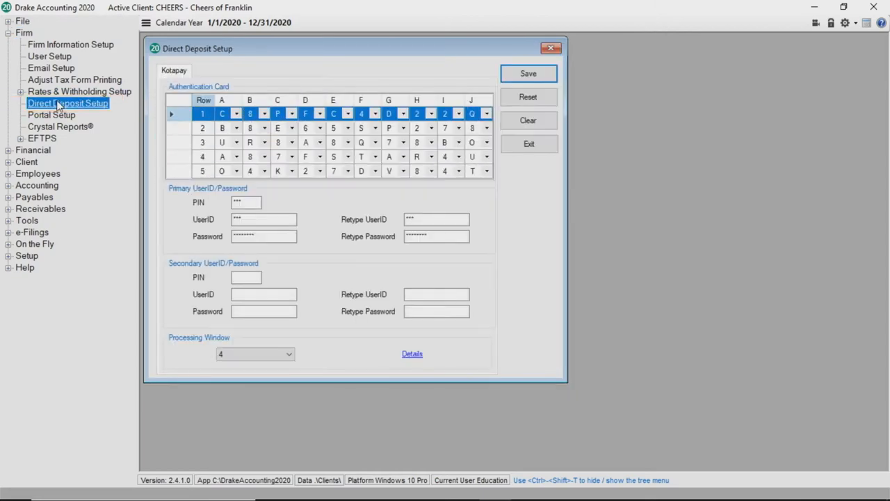
pyautogui.click(236, 113)
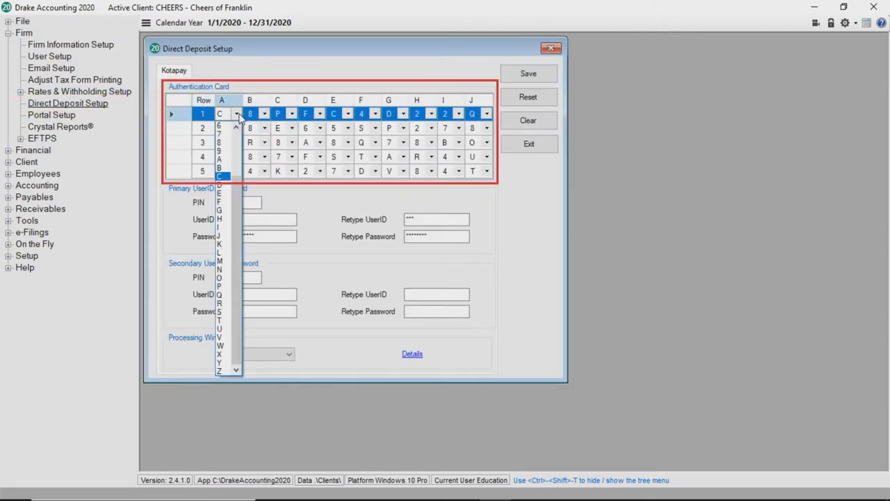
pyautogui.click(220, 113)
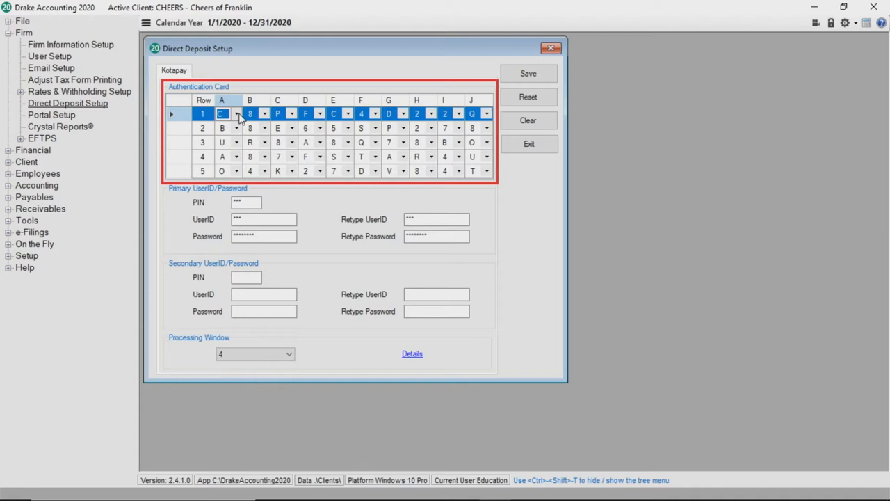
pyautogui.click(249, 113)
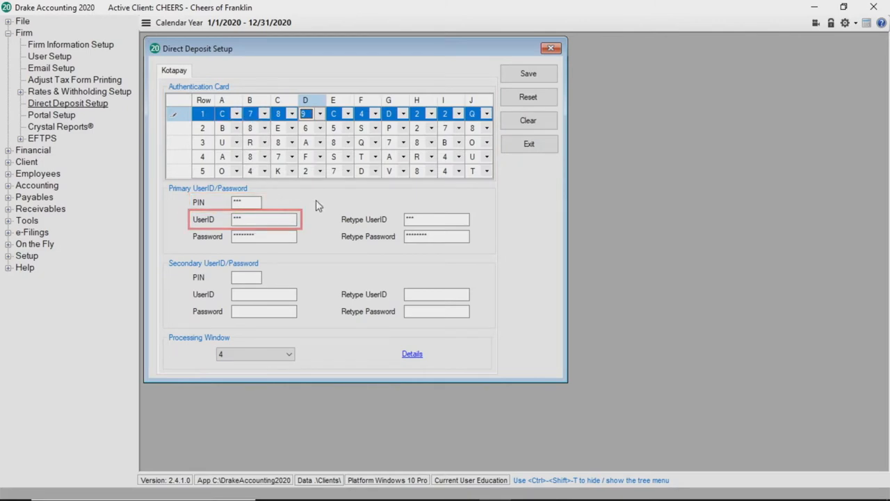
pyautogui.click(262, 236)
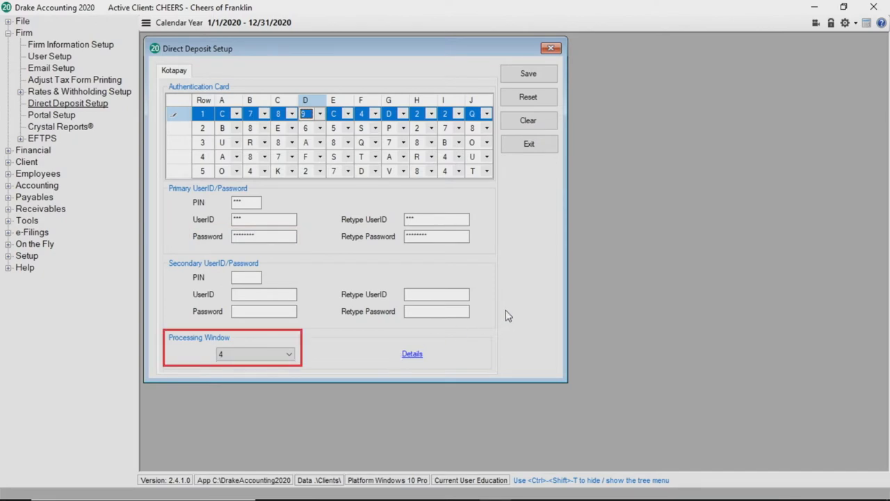
pyautogui.moveTo(518, 304)
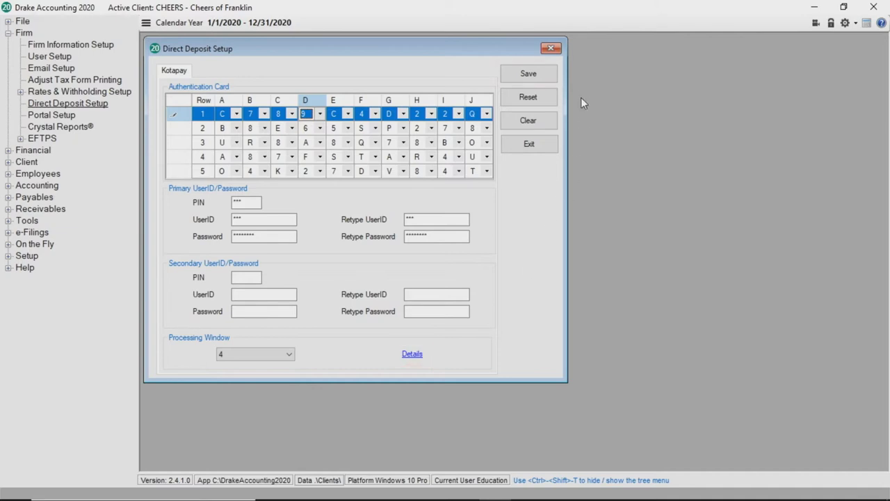
pyautogui.click(528, 73)
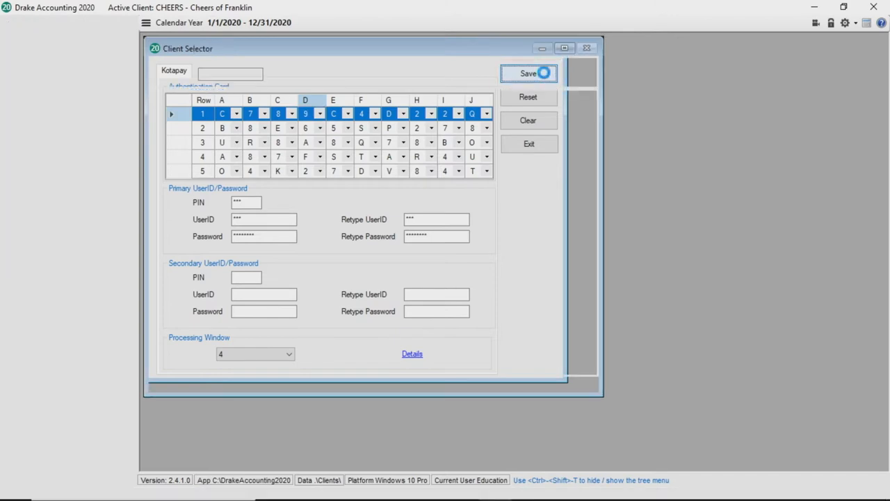
# Finish saving, then open Employee Setup with Carla Tortelli's personal information record
pyautogui.click(528, 73)
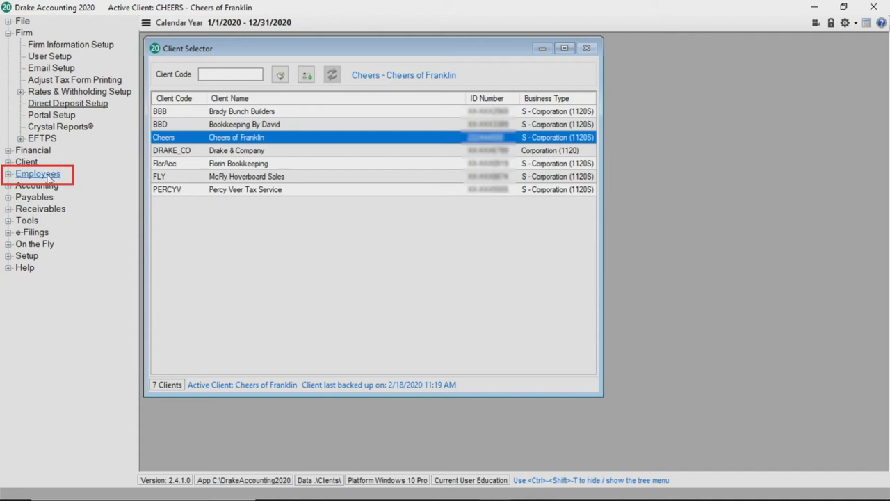
pyautogui.click(38, 173)
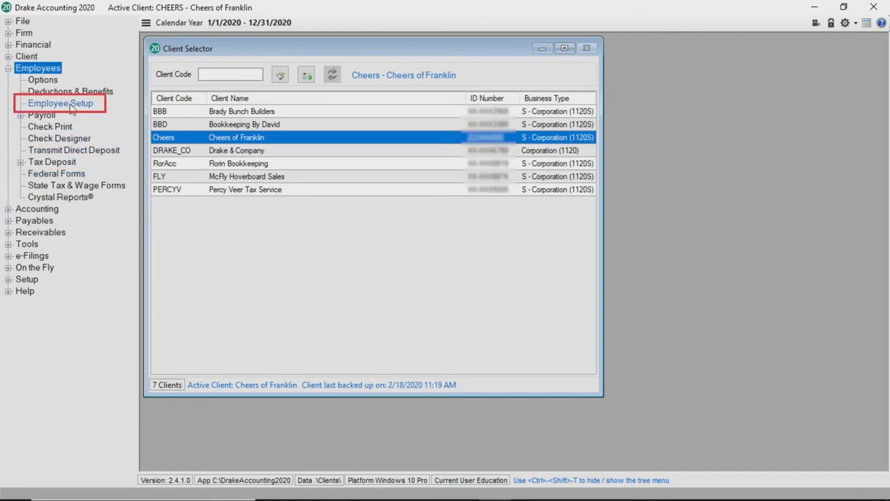
pyautogui.click(60, 103)
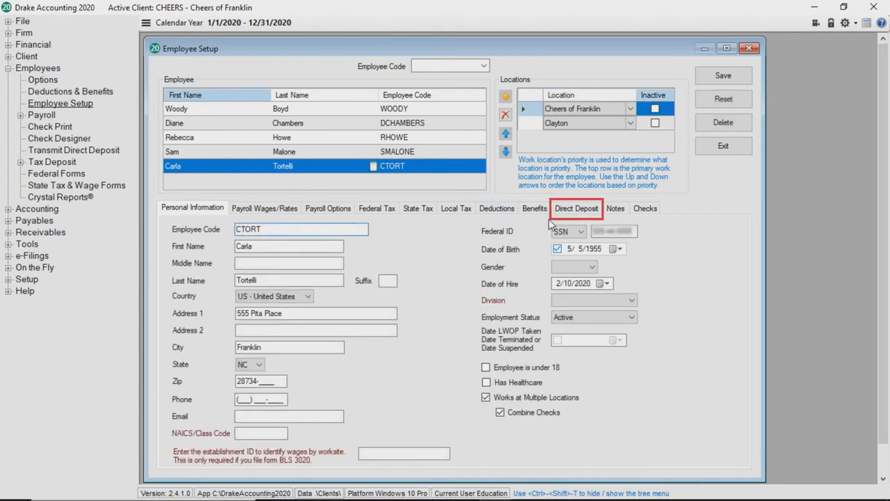
# Enable Carla's direct deposit to checking and savings, $50.00 to savings, same routing number
pyautogui.click(577, 208)
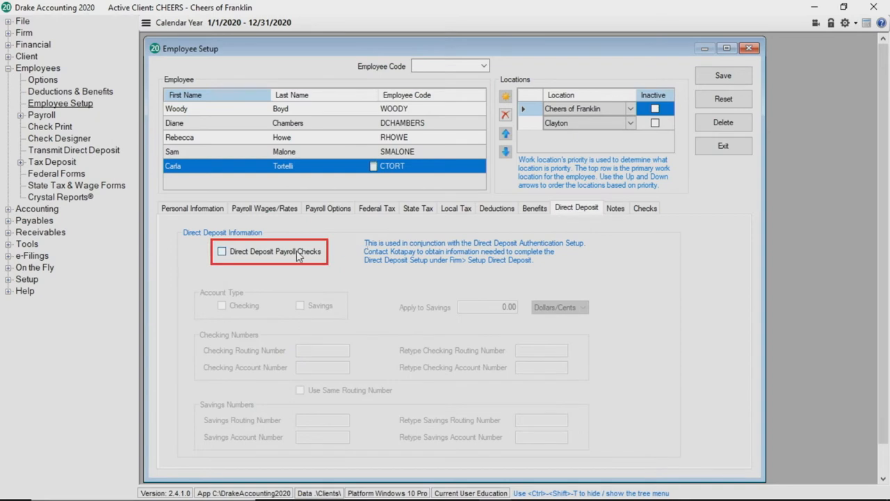
pyautogui.click(222, 251)
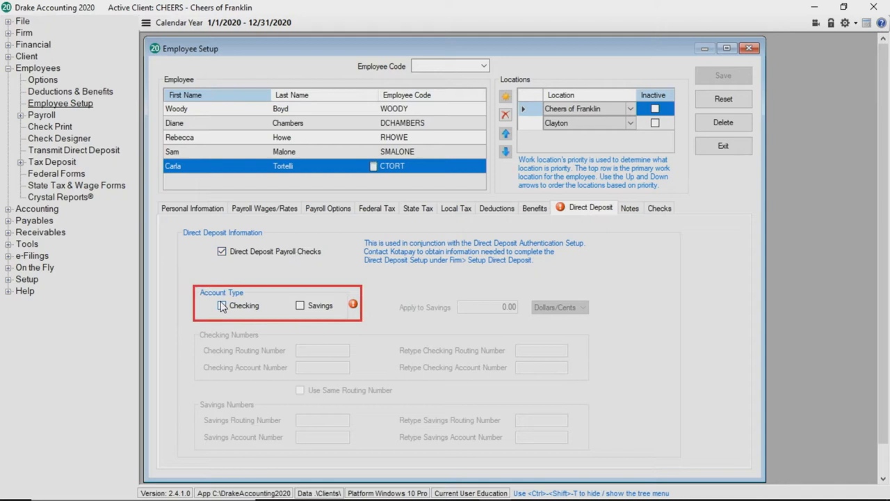
pyautogui.click(222, 305)
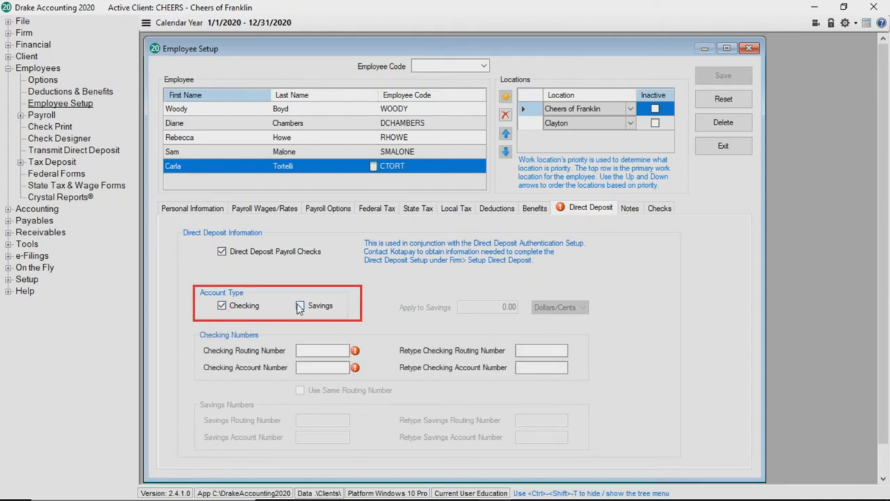
pyautogui.click(300, 305)
pyautogui.write('50')
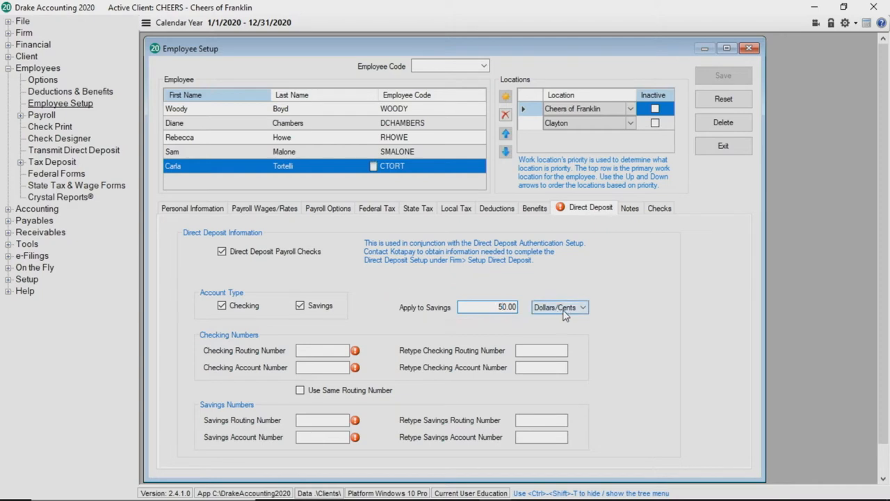
pyautogui.click(582, 307)
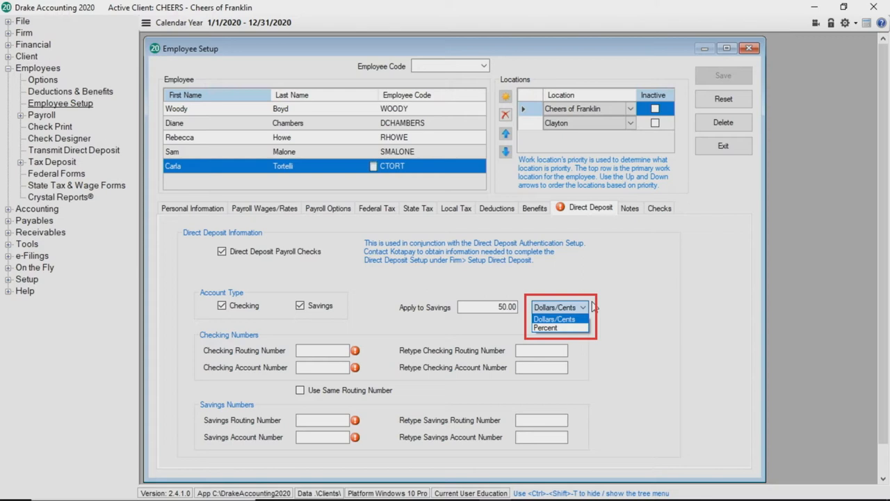
pyautogui.click(555, 319)
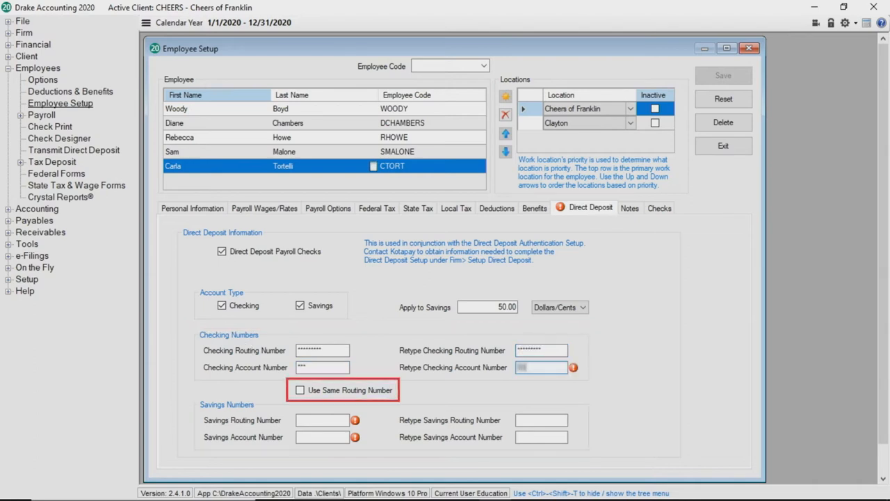
pyautogui.click(300, 390)
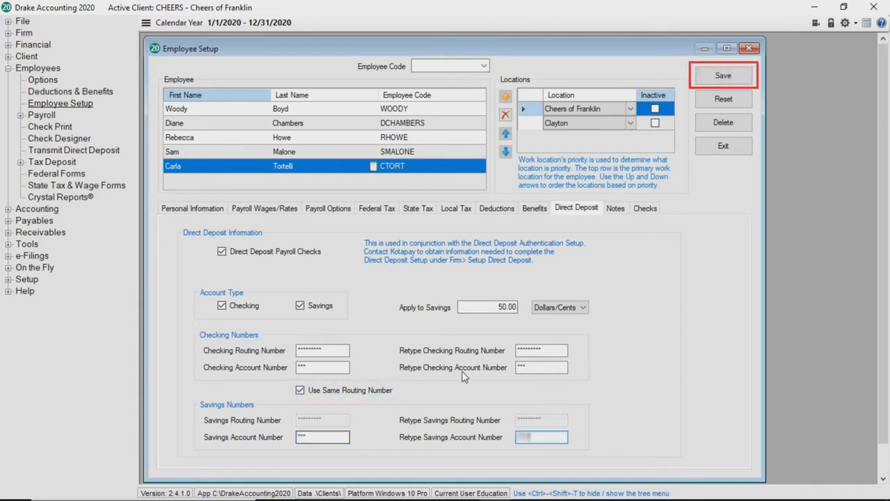
pyautogui.click(723, 75)
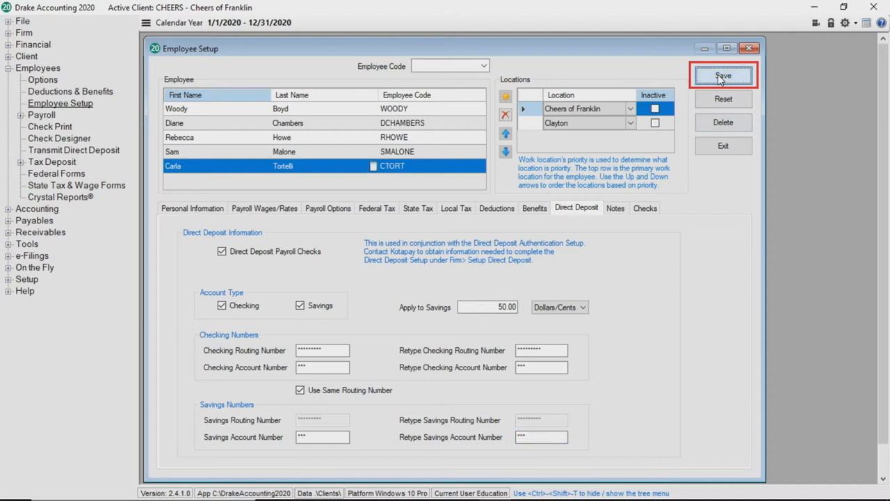
pyautogui.click(722, 75)
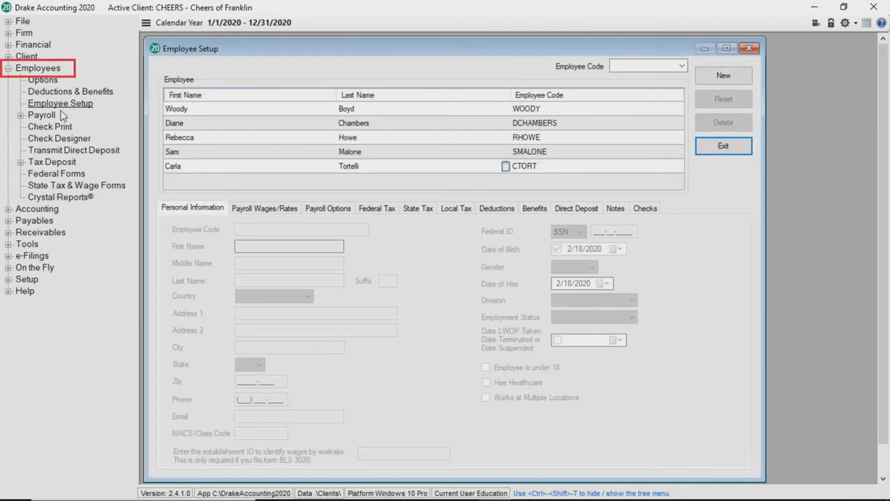
# Create and save Carla Tortelli's 2/21/2020 live payroll check with No Stub ticked
pyautogui.click(41, 115)
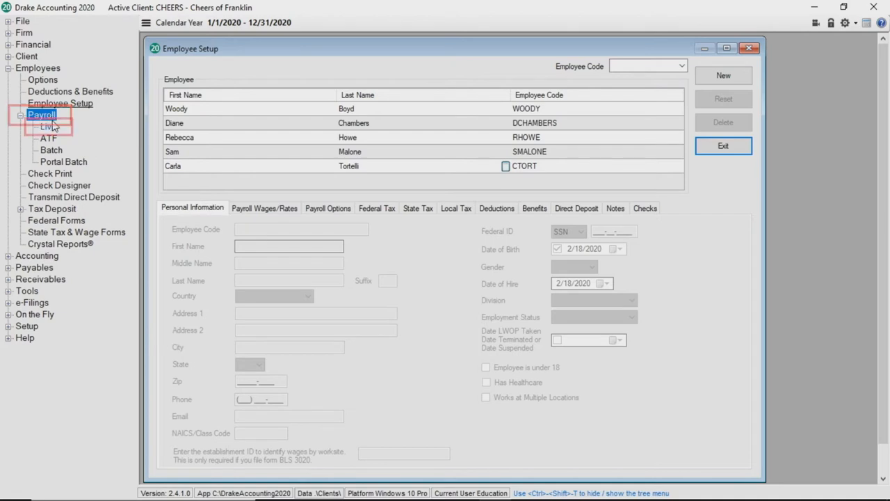
pyautogui.click(47, 127)
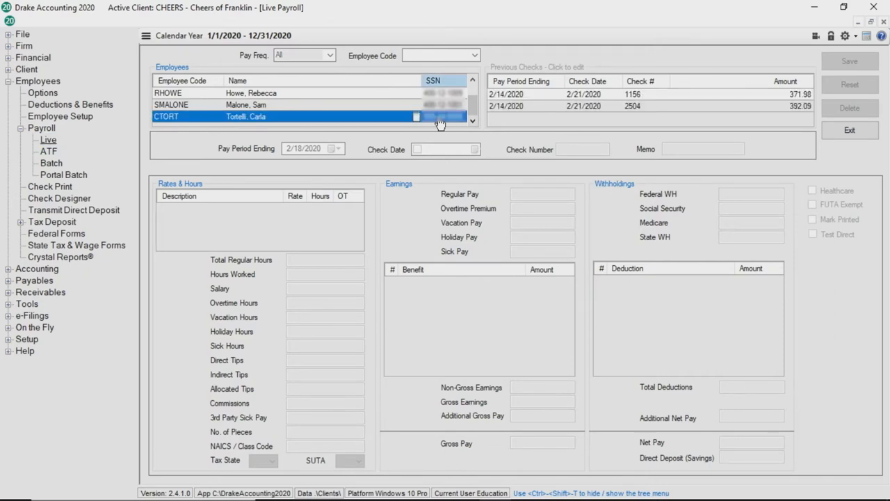
pyautogui.click(416, 116)
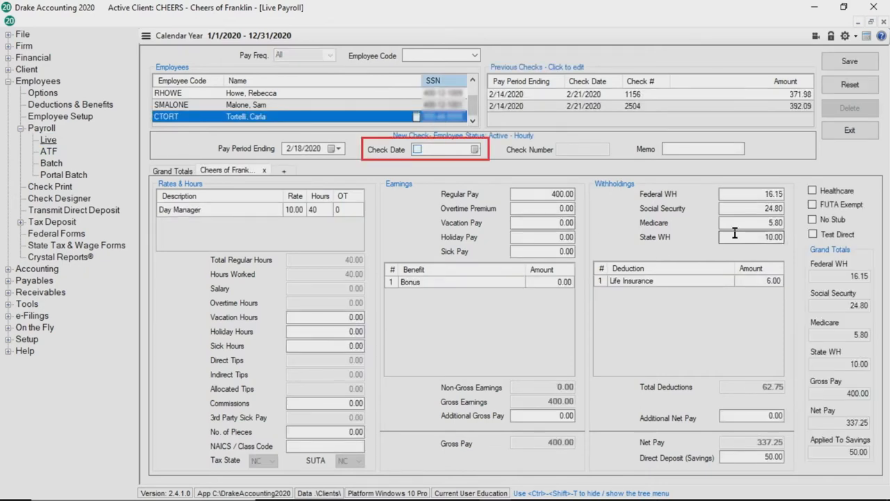
pyautogui.click(475, 149)
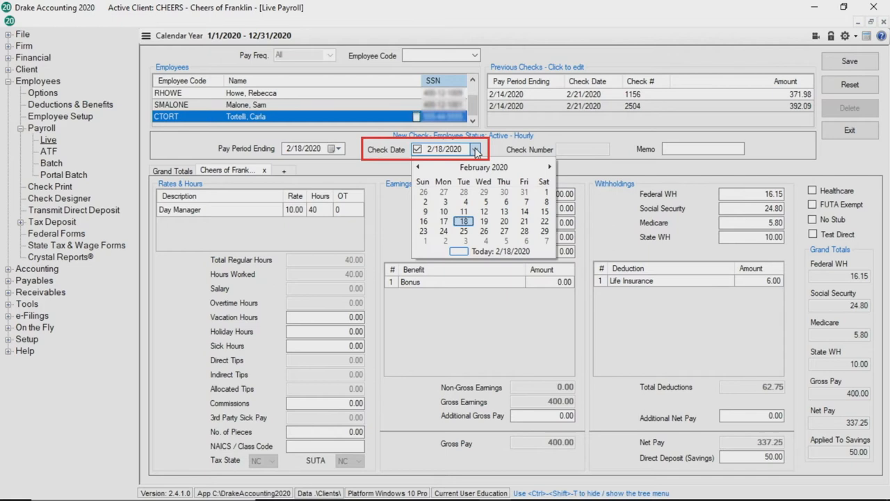
pyautogui.click(524, 221)
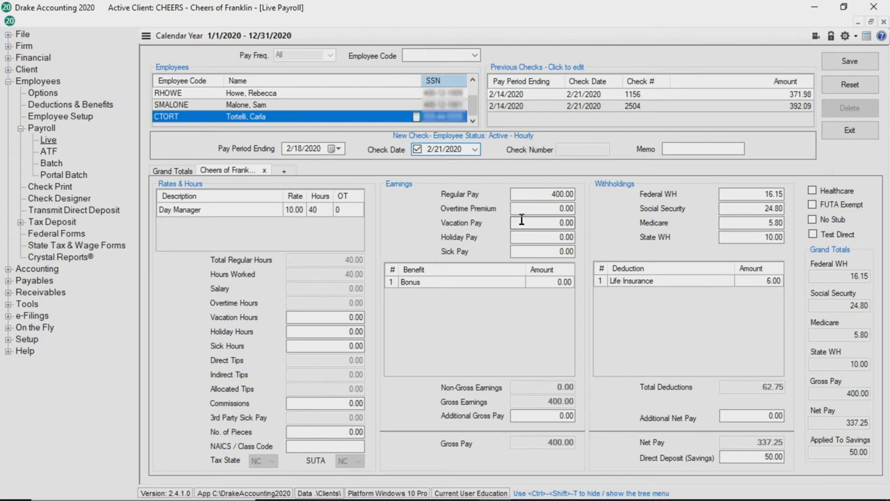
pyautogui.moveTo(673, 239)
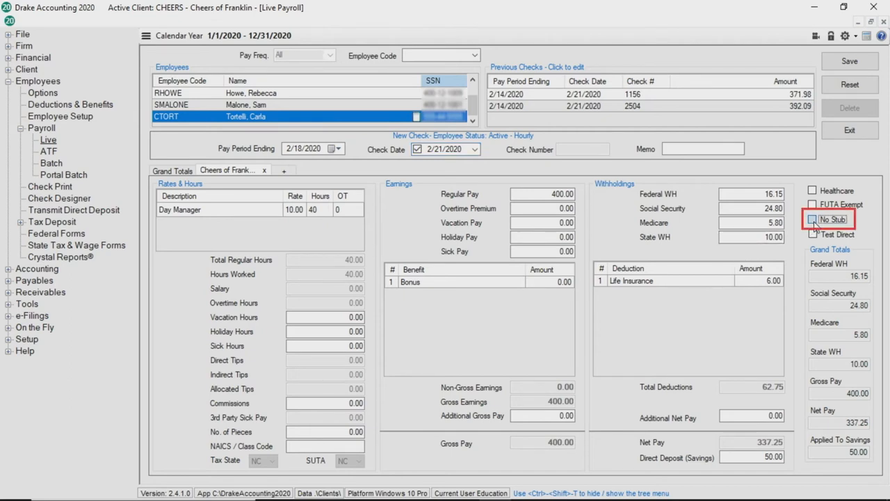
pyautogui.click(812, 219)
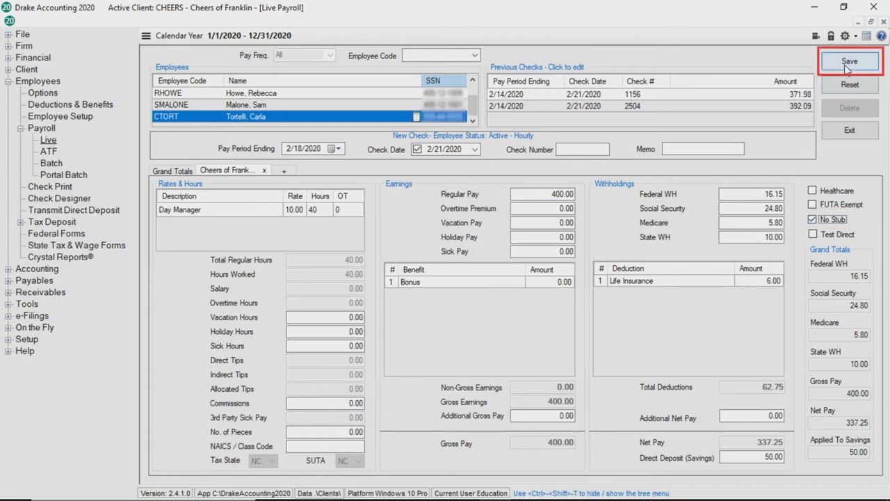
pyautogui.click(849, 62)
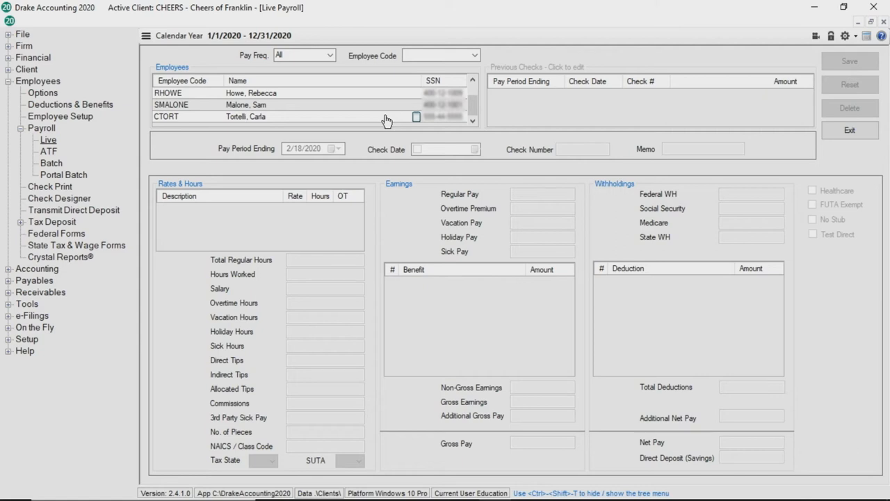
# Reopen CTORT in live payroll for a new 0-hour check marked No Stub and Test Direct
pyautogui.click(41, 127)
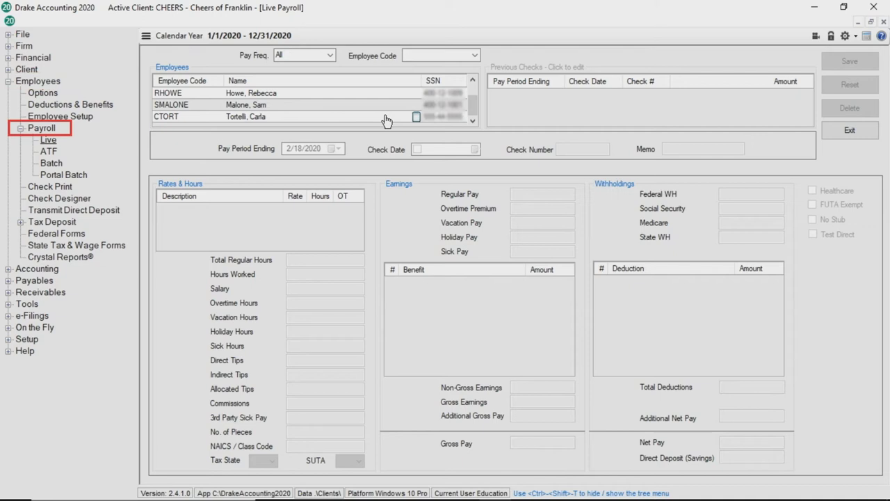
pyautogui.click(48, 139)
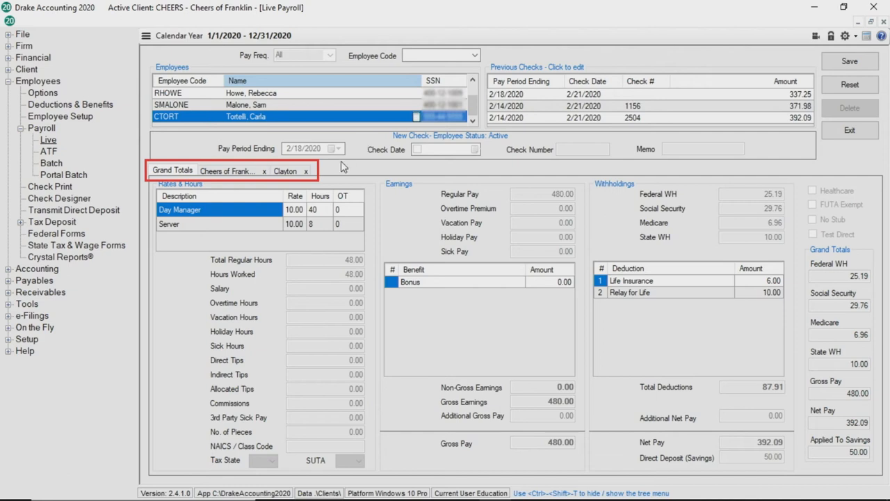
pyautogui.click(306, 170)
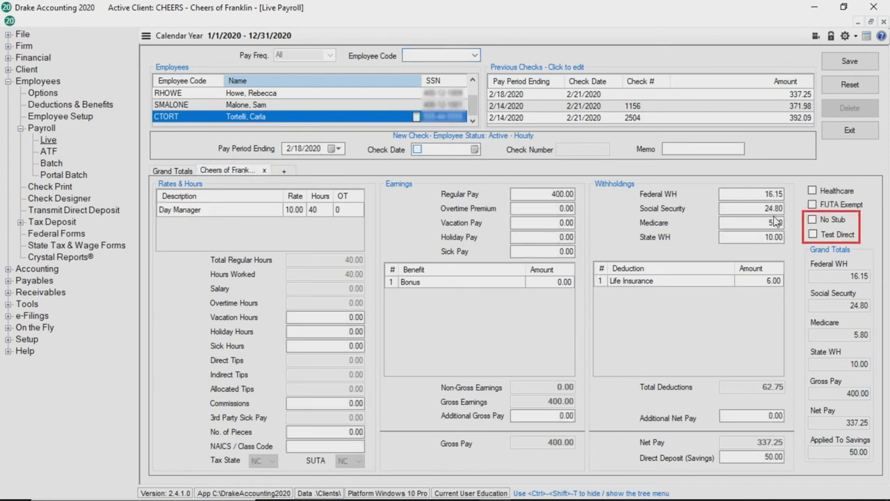
pyautogui.click(812, 219)
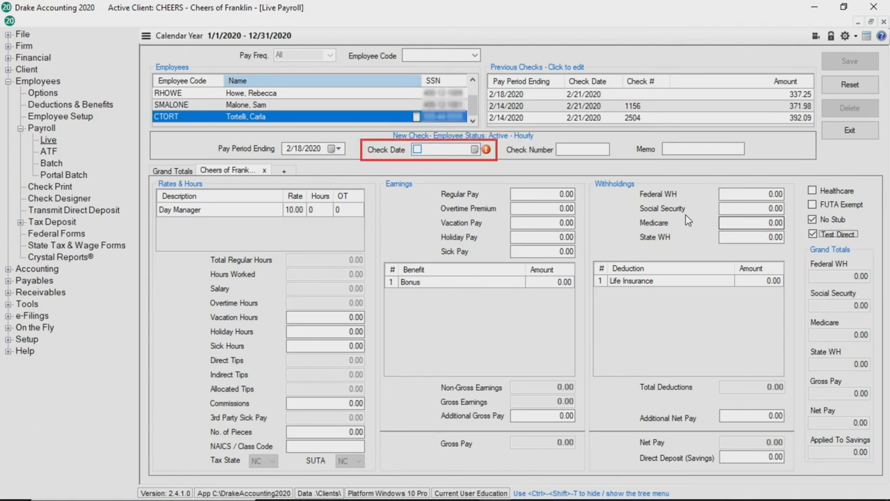
# Date the test check 2/18/2020, save it, and confirm saving with zero pay
pyautogui.click(475, 149)
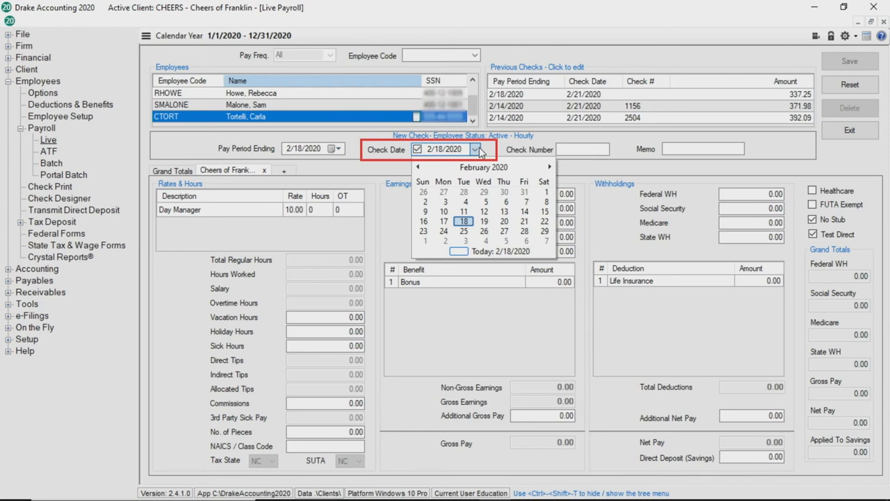
pyautogui.click(464, 221)
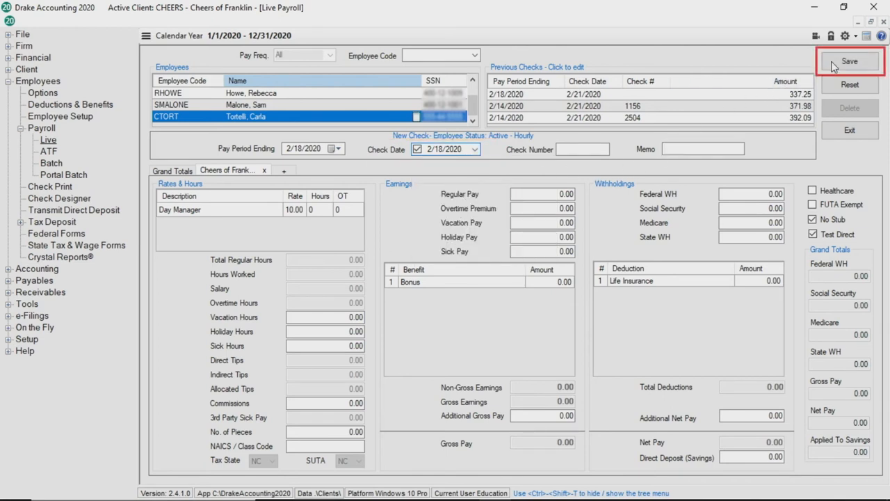
pyautogui.click(849, 61)
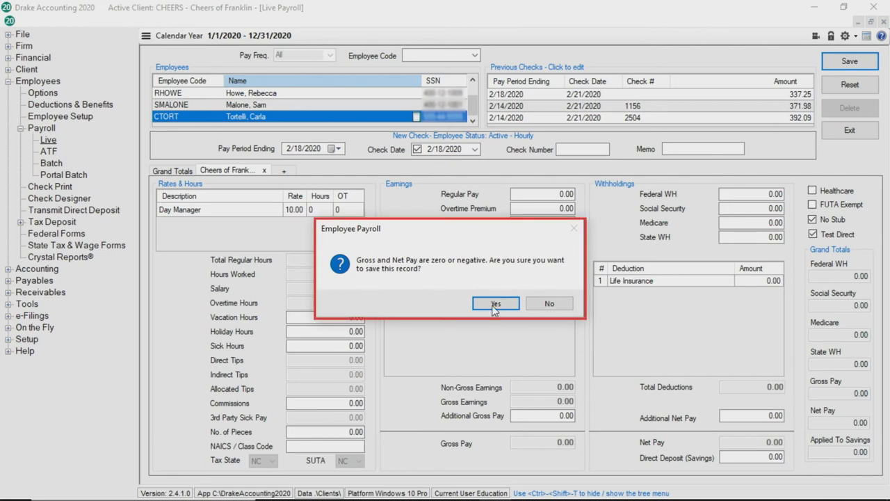
pyautogui.click(496, 303)
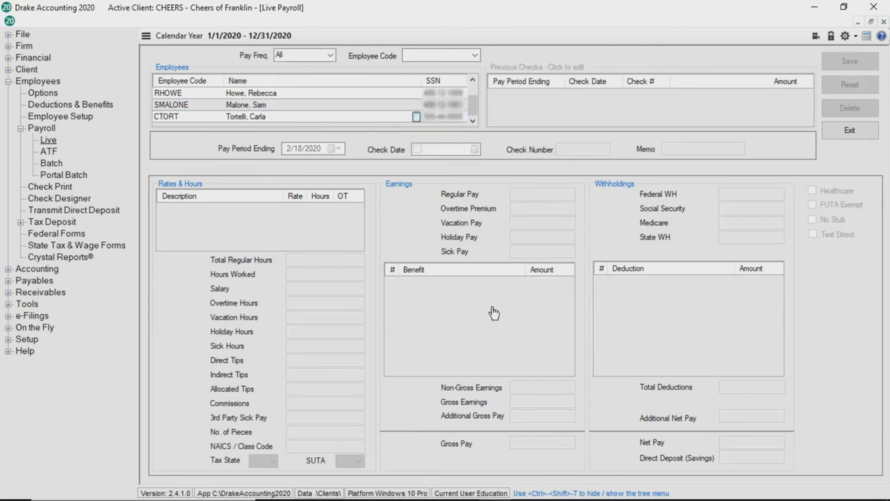
pyautogui.moveTo(119, 161)
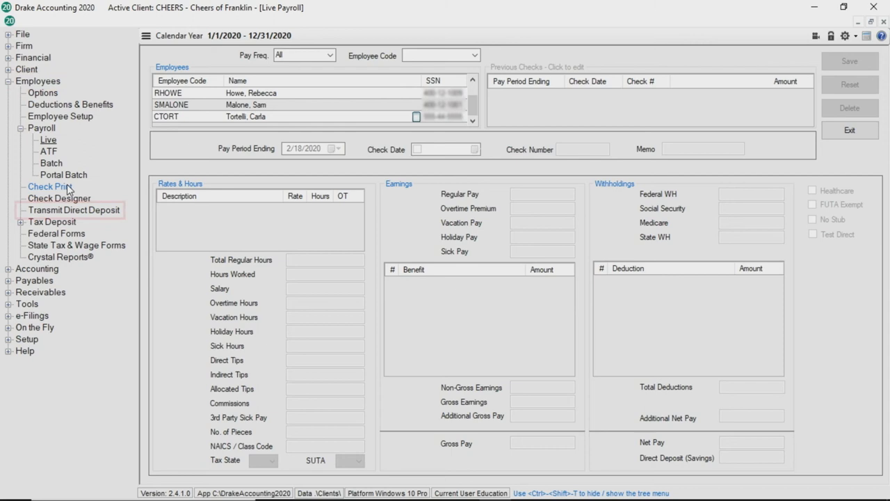
# Transmit the test direct deposit file for Carla's 2/18/2020 $0.00 check
pyautogui.click(75, 210)
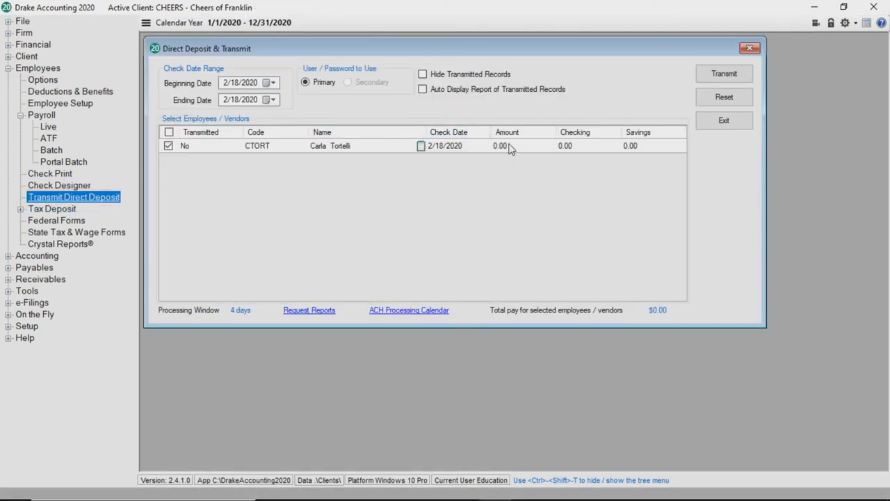
pyautogui.moveTo(724, 74)
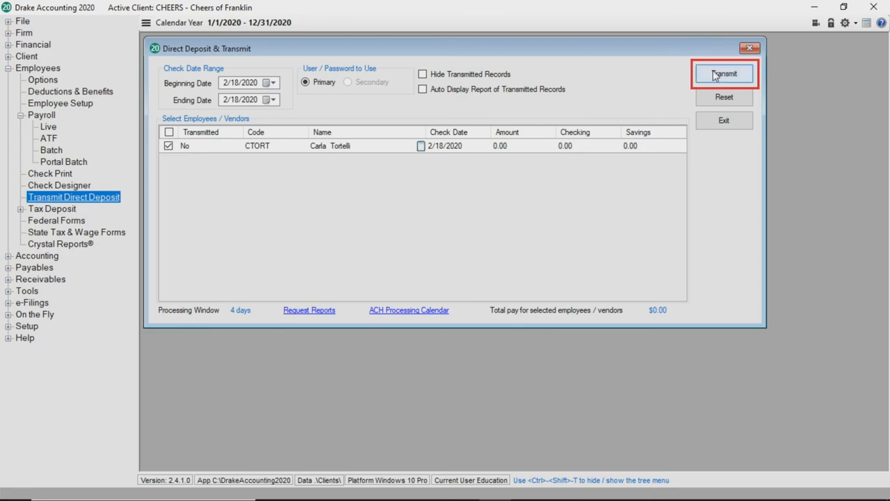
pyautogui.click(724, 74)
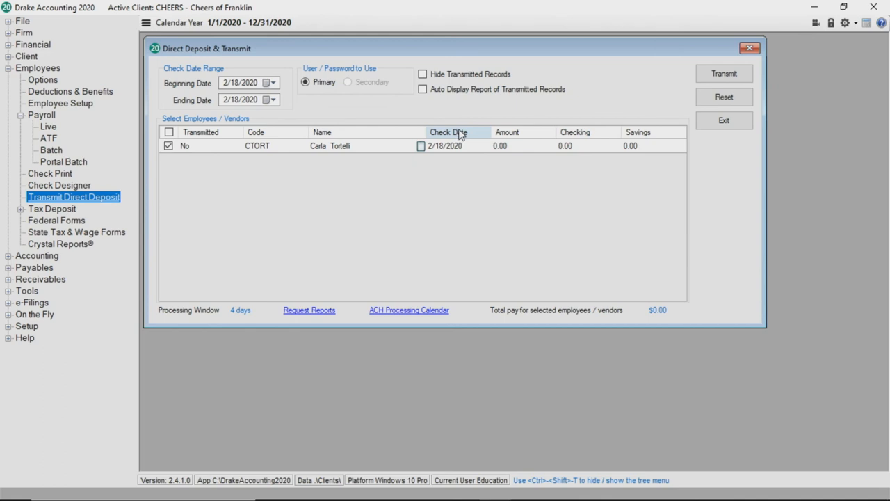
pyautogui.moveTo(49, 173)
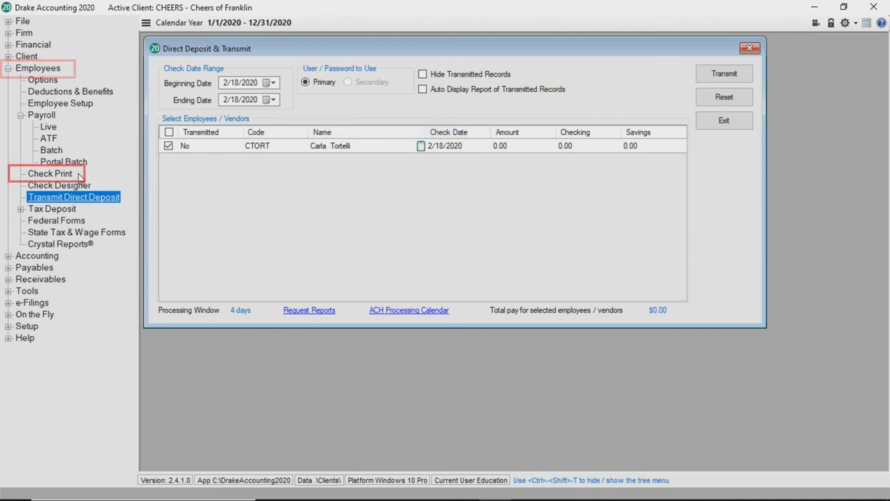
# Select Carla Tortelli's $337.25 check in Check Print and set Stubs Only
pyautogui.click(49, 173)
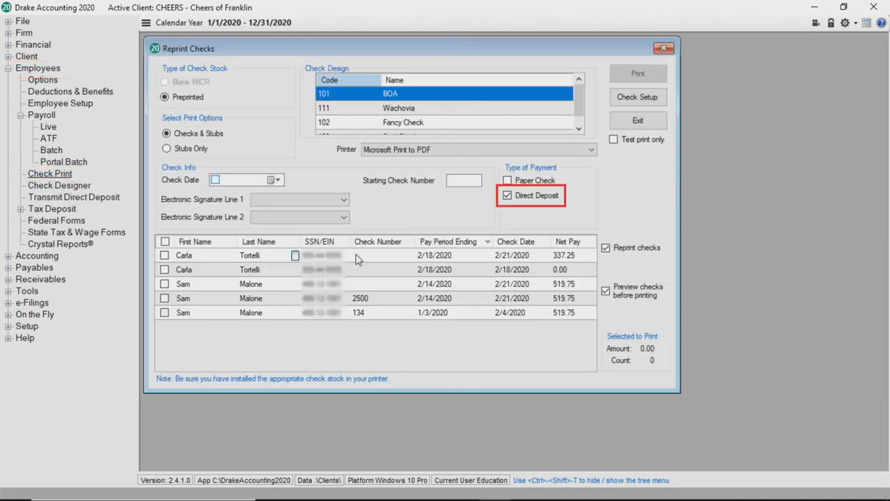
pyautogui.click(165, 255)
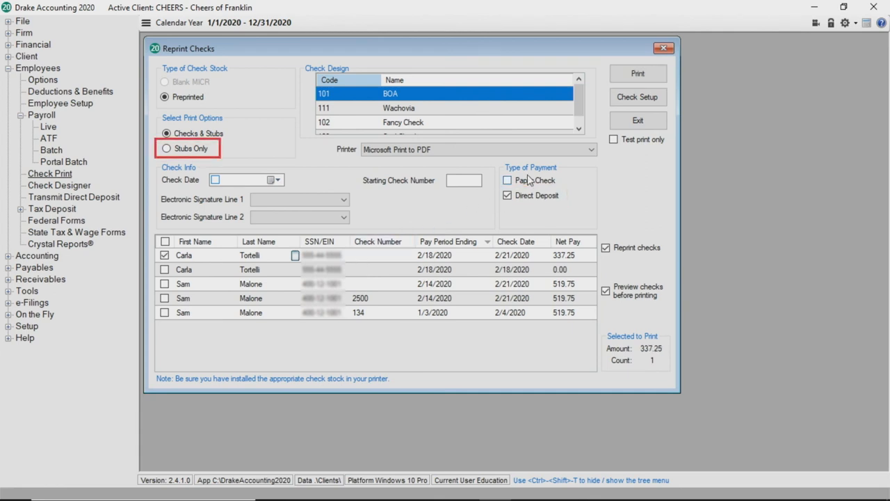
pyautogui.click(166, 149)
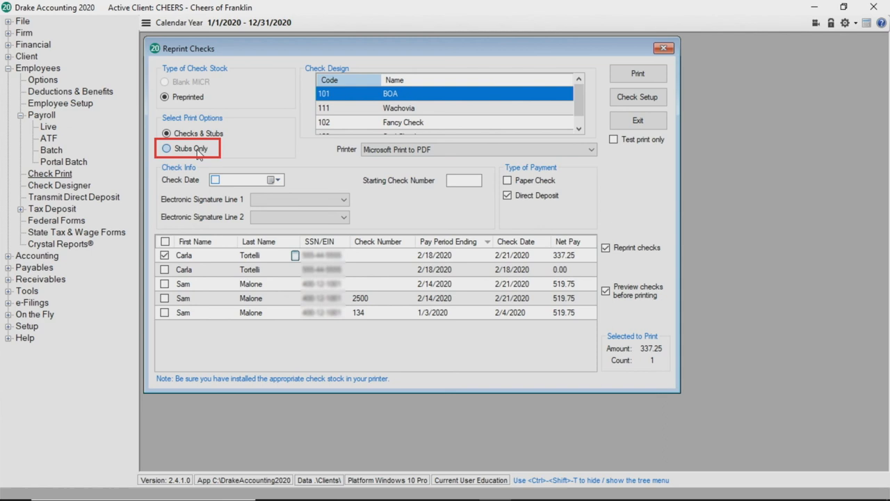
pyautogui.click(166, 148)
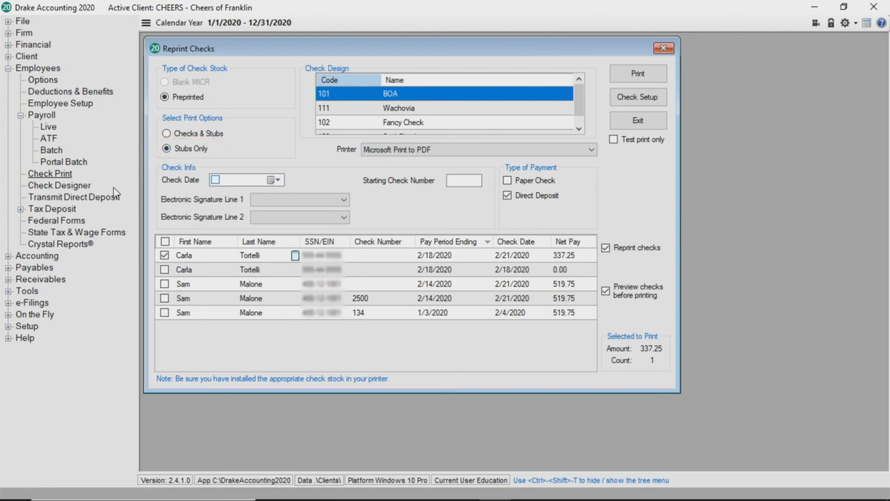
pyautogui.moveTo(73, 197)
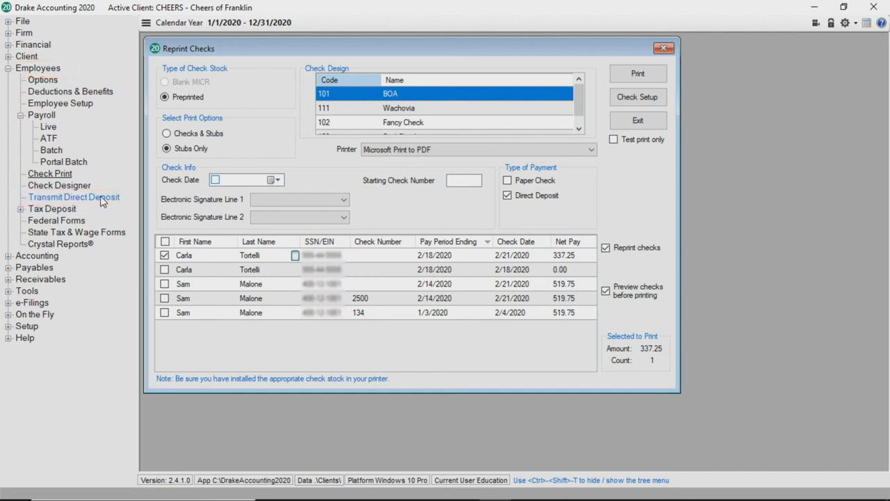
# Set the transmit date range to 2/21/2020 and select all seven checks ($2,140.82)
pyautogui.click(73, 197)
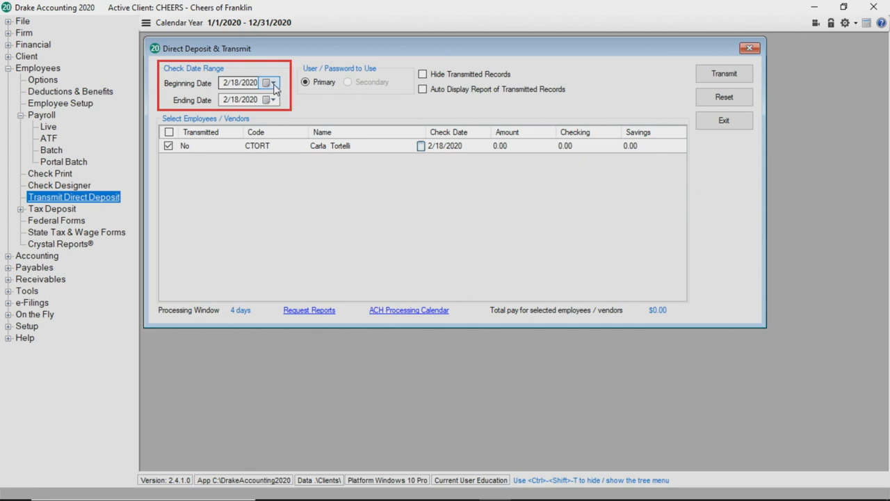
pyautogui.click(272, 82)
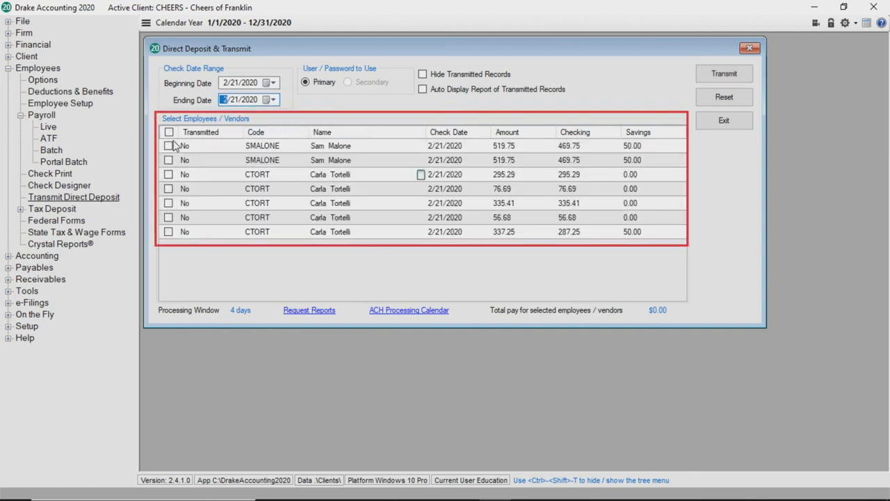
pyautogui.click(168, 131)
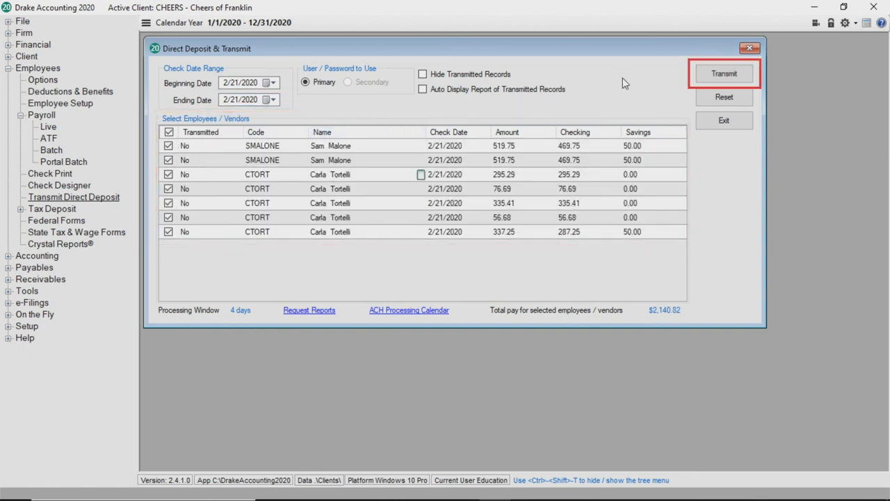